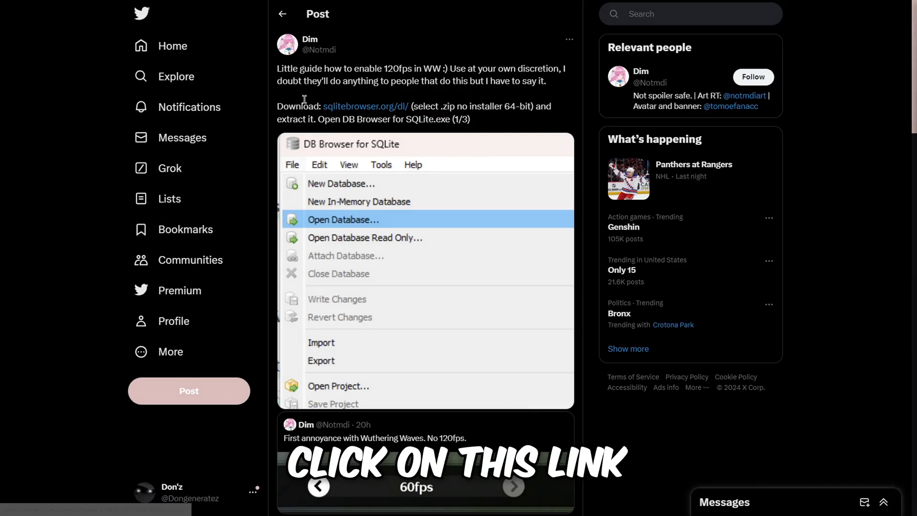
{"action": "mouse_move", "coordinate": [364, 106]}
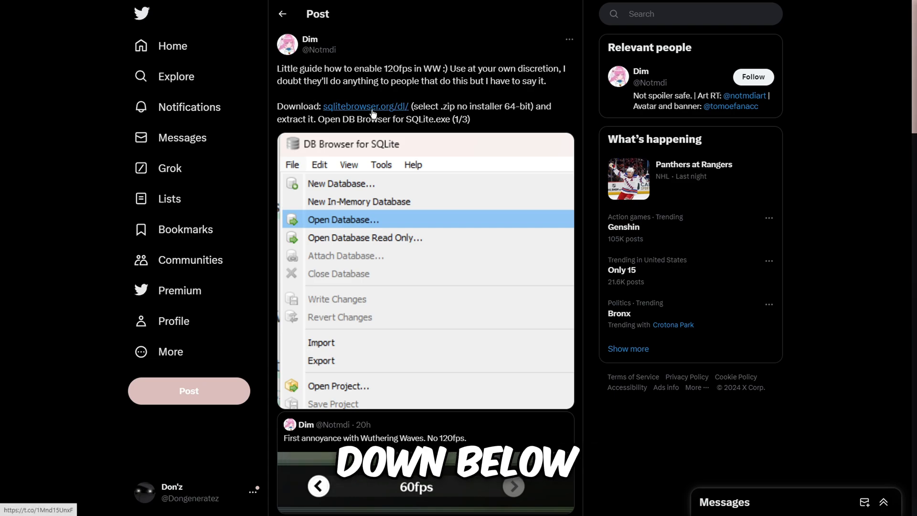
- Reach the .zip (no installer) 64-bit Windows build on the sqlitebrowser.org downloads page
{"action": "left_click", "coordinate": [365, 106]}
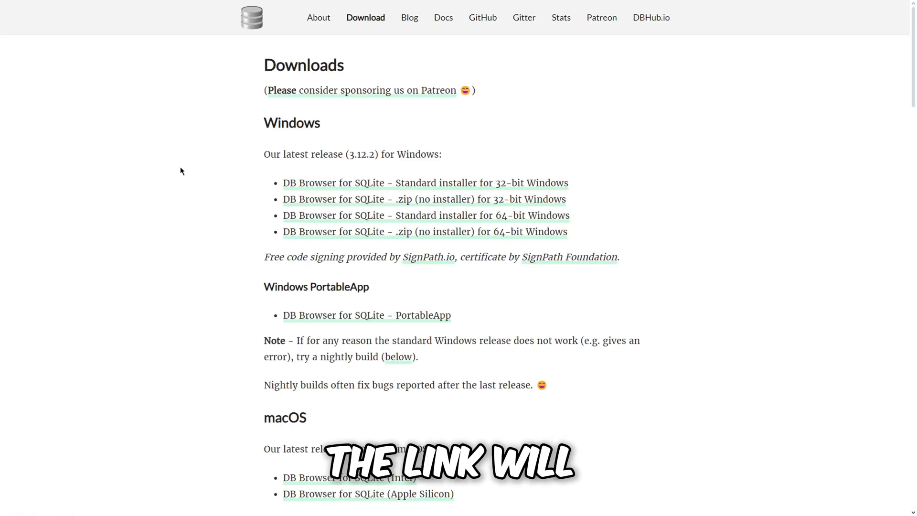
{"action": "scroll", "scroll_direction": "down", "scroll_amount": 3}
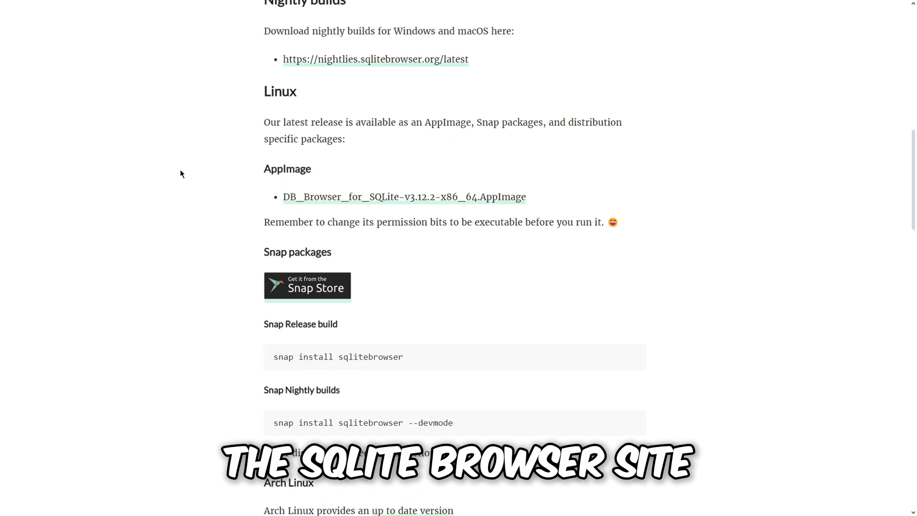
{"action": "scroll", "scroll_direction": "down", "scroll_amount": 3}
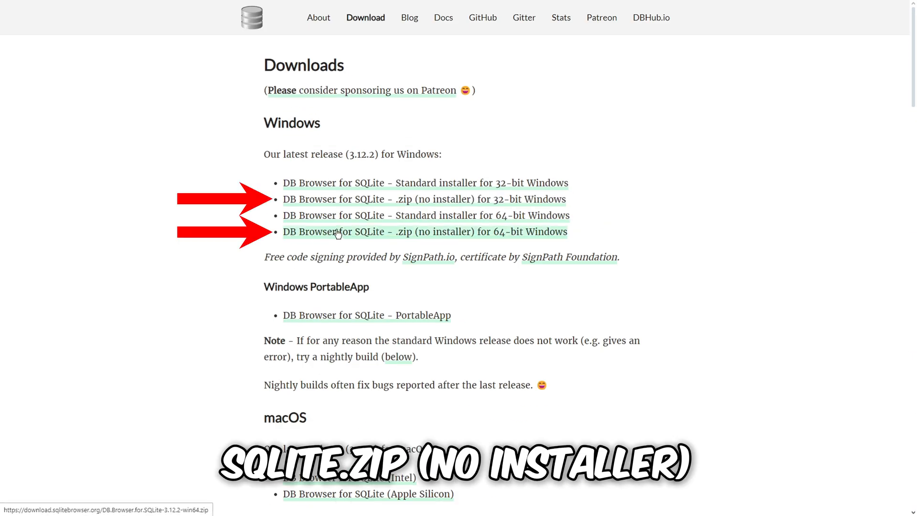
{"action": "mouse_move", "coordinate": [344, 221]}
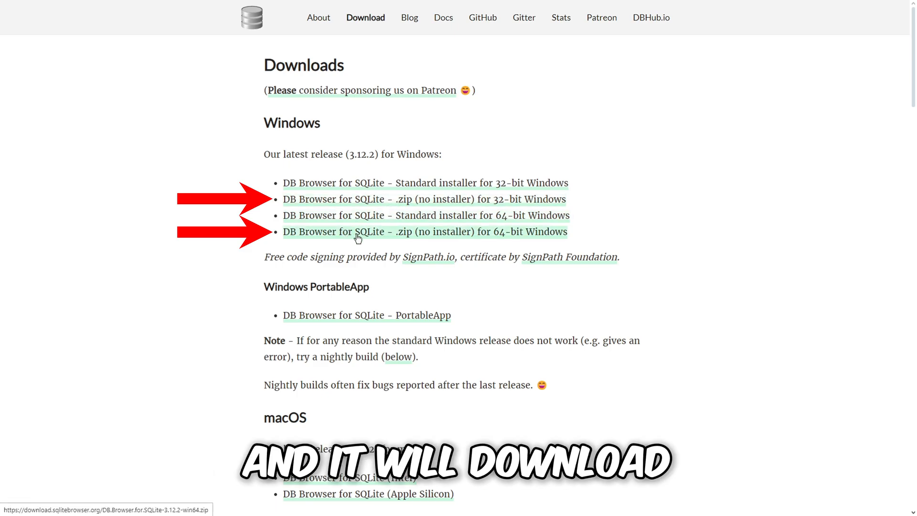
- Extract the DB Browser for SQLite 3.12.2 win64 zip and launch DB Browser for SQLite.exe
{"action": "left_click", "coordinate": [424, 232]}
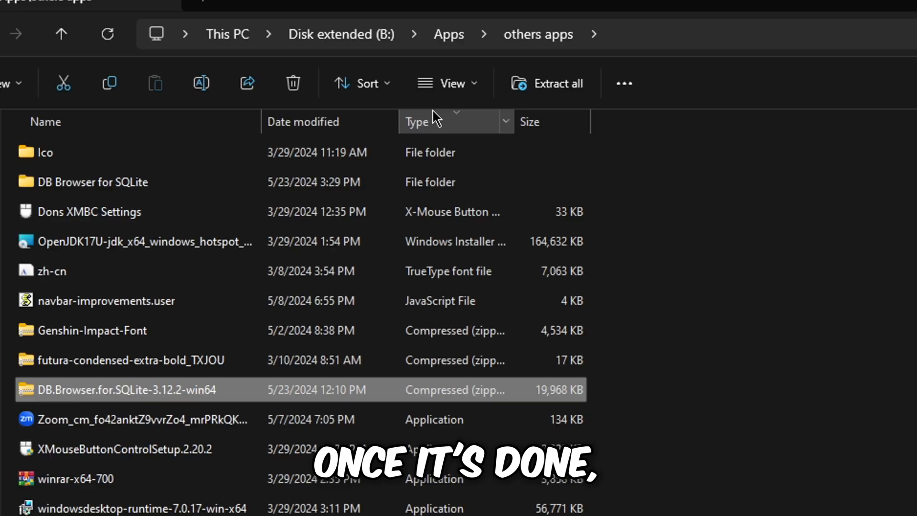
{"action": "mouse_move", "coordinate": [553, 93]}
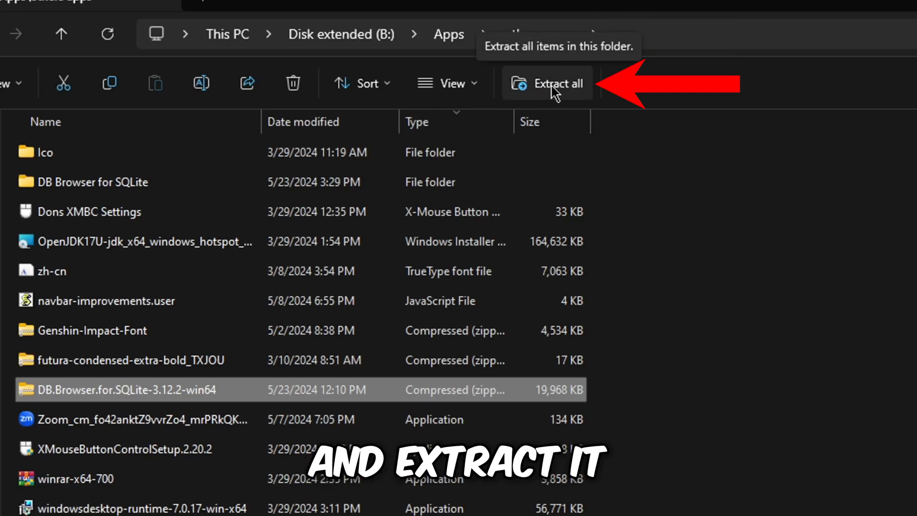
{"action": "left_click", "coordinate": [546, 83]}
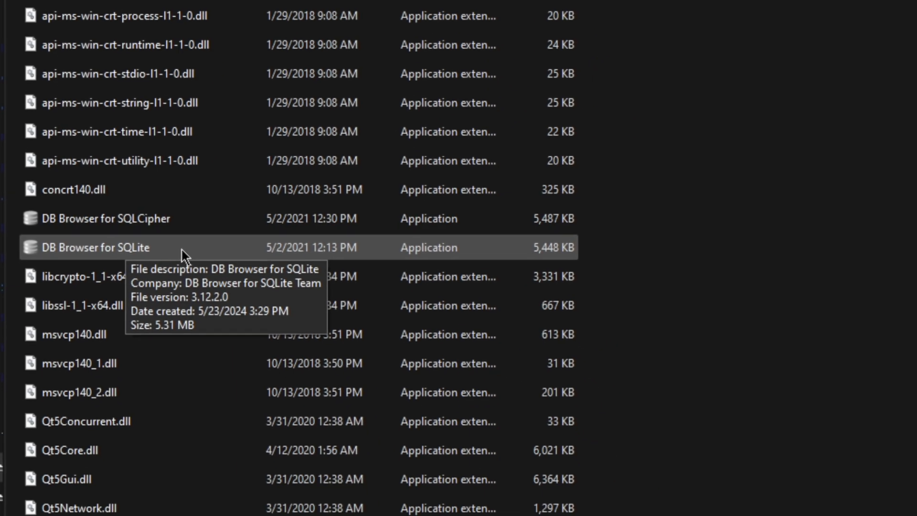
{"action": "double_click", "coordinate": [105, 246]}
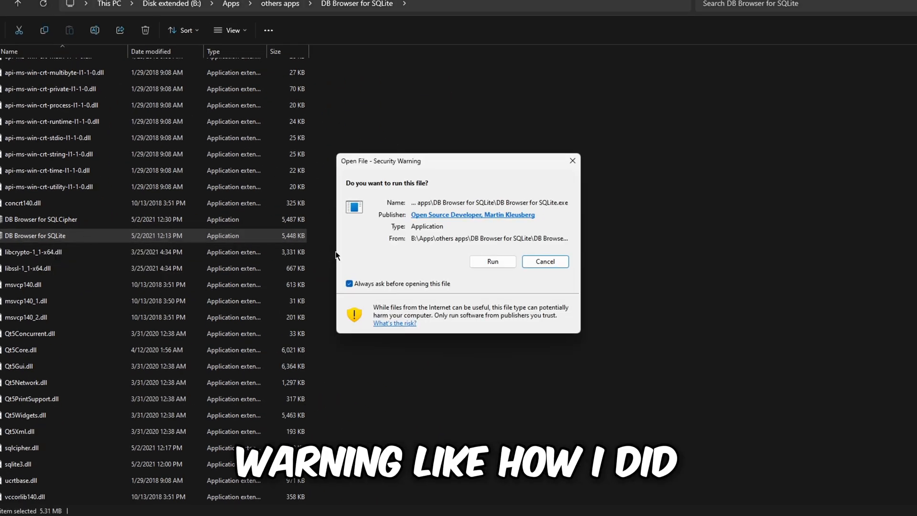
{"action": "mouse_move", "coordinate": [492, 262]}
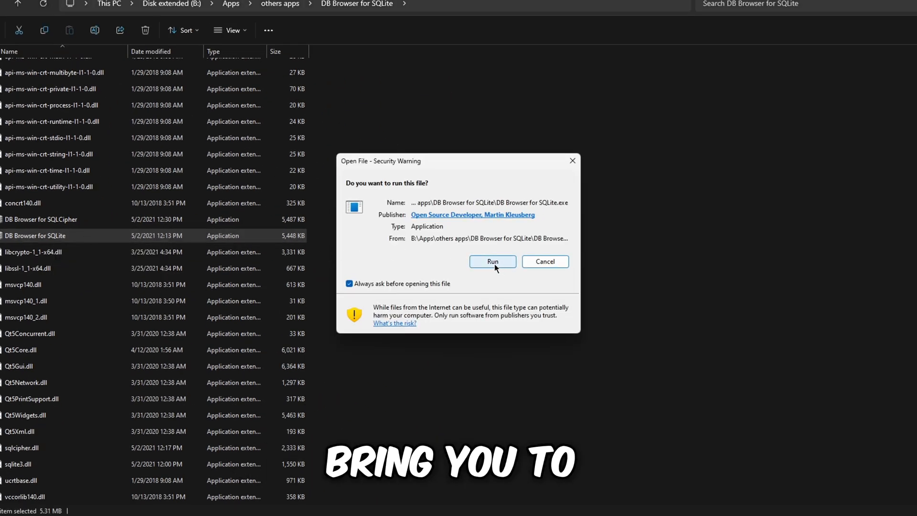
- Run the app and load LocalStorage.db from Wuthering Waves Game\Client\Saved\LocalStorage
{"action": "left_click", "coordinate": [492, 262]}
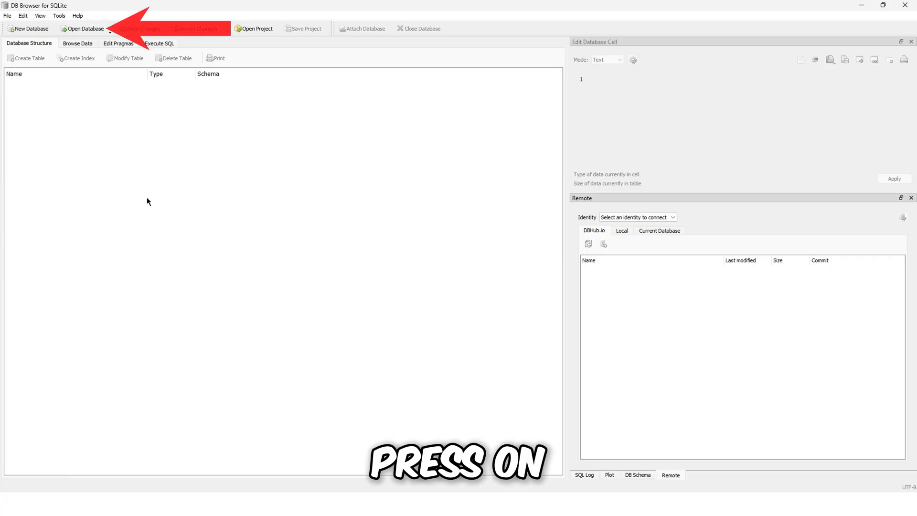
{"action": "left_click", "coordinate": [82, 28]}
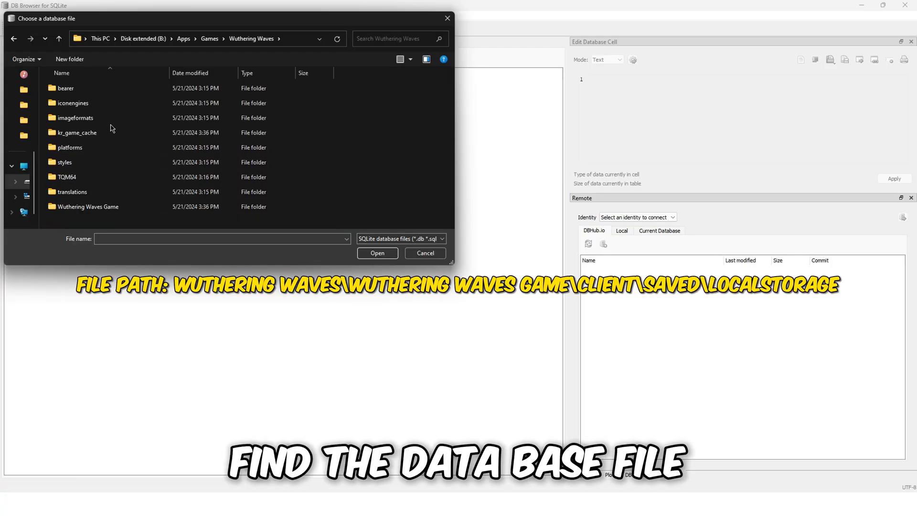
{"action": "double_click", "coordinate": [88, 206]}
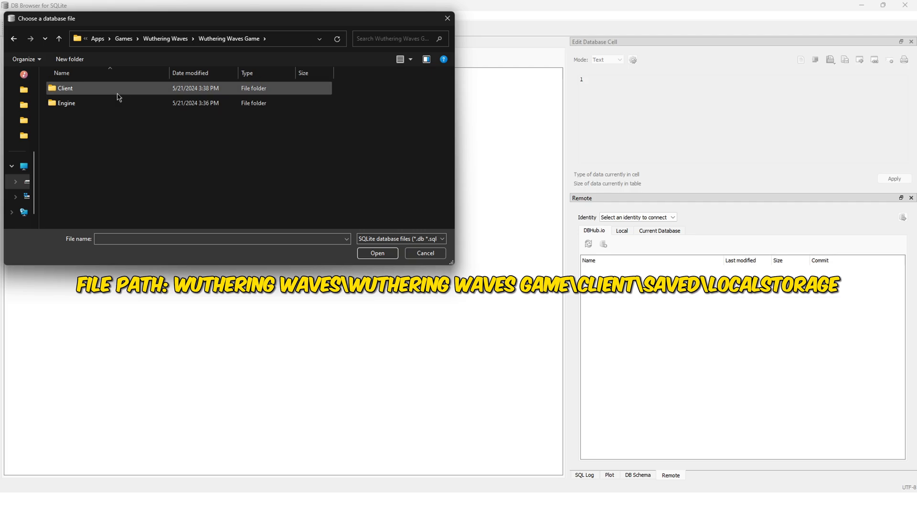
{"action": "double_click", "coordinate": [64, 88]}
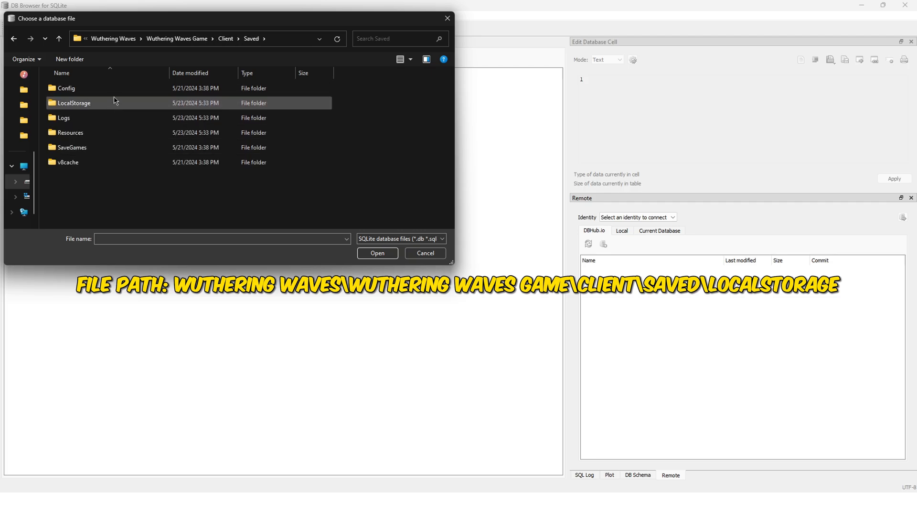
{"action": "double_click", "coordinate": [74, 102]}
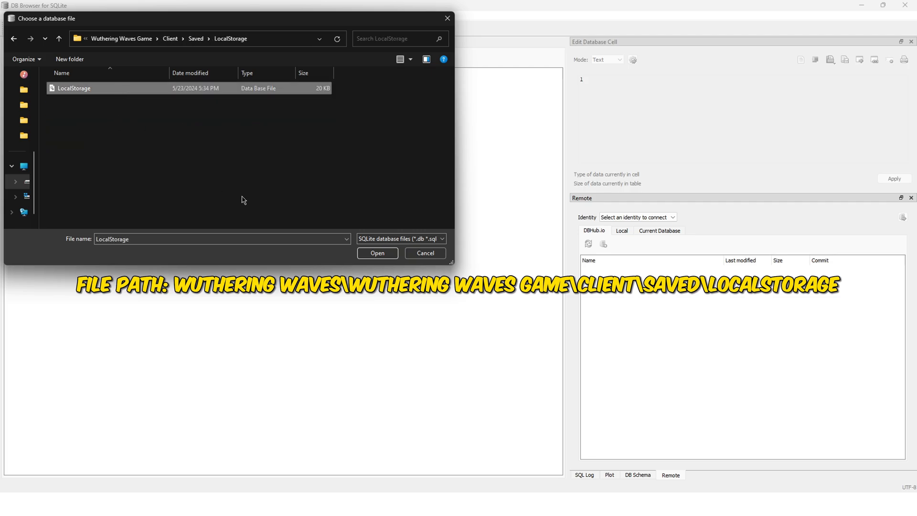
{"action": "left_click", "coordinate": [377, 253]}
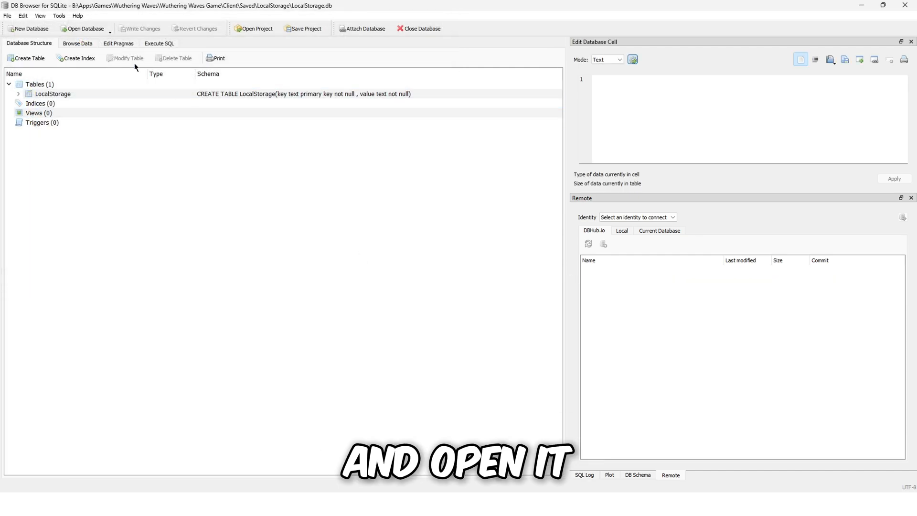
- Browse the LocalStorage rows, set GameQualitySetting's KeyCustomFrameRate to 120, then close saving changes
{"action": "left_click", "coordinate": [77, 43]}
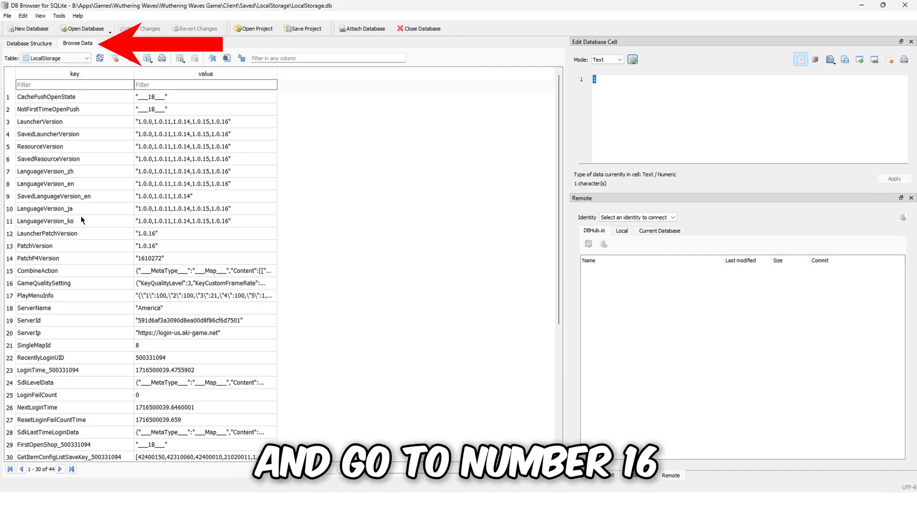
{"action": "scroll", "scroll_direction": "down", "scroll_amount": 3}
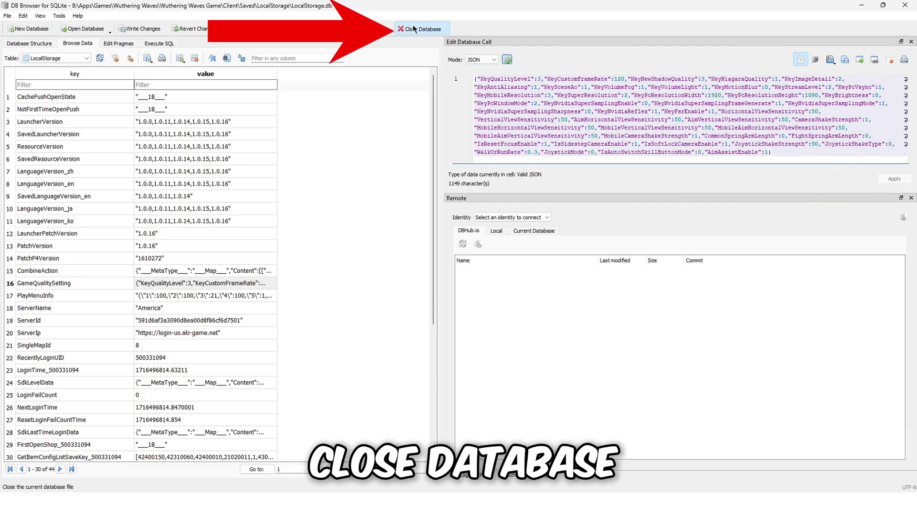
{"action": "left_click", "coordinate": [418, 28]}
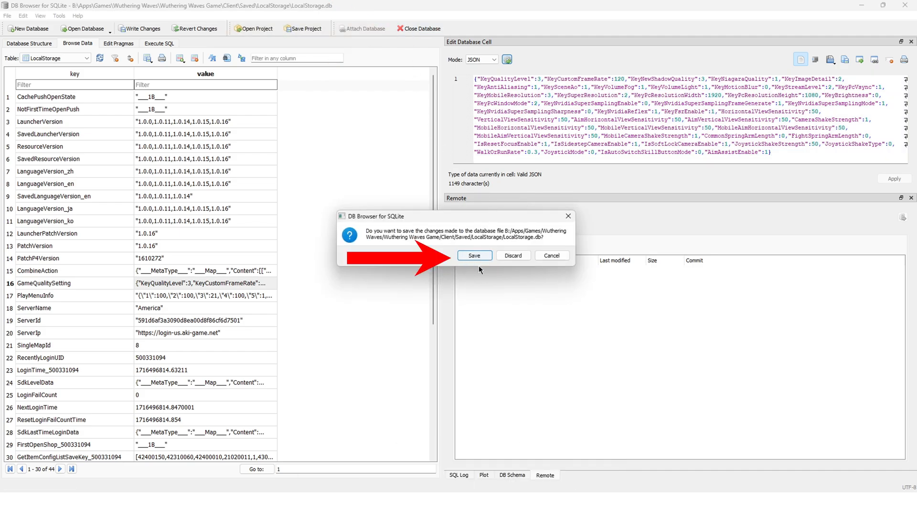
{"action": "left_click", "coordinate": [474, 255]}
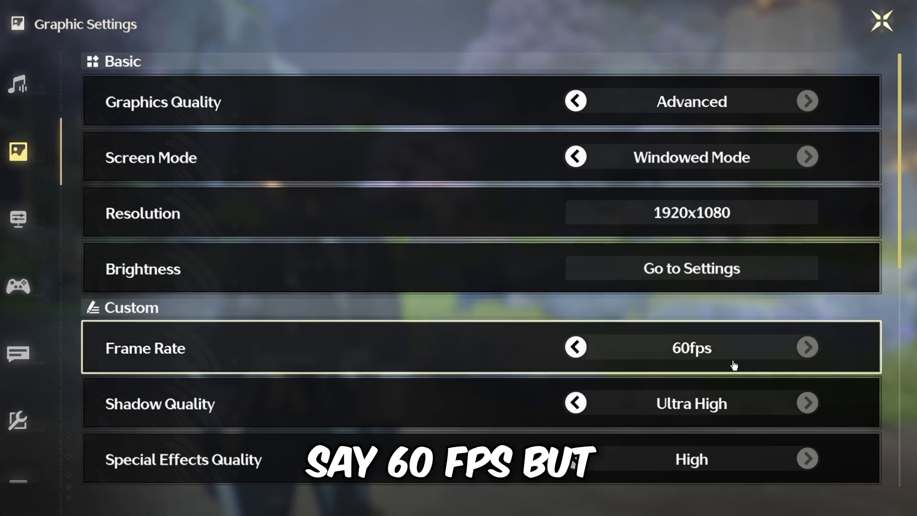
{"action": "mouse_move", "coordinate": [649, 360]}
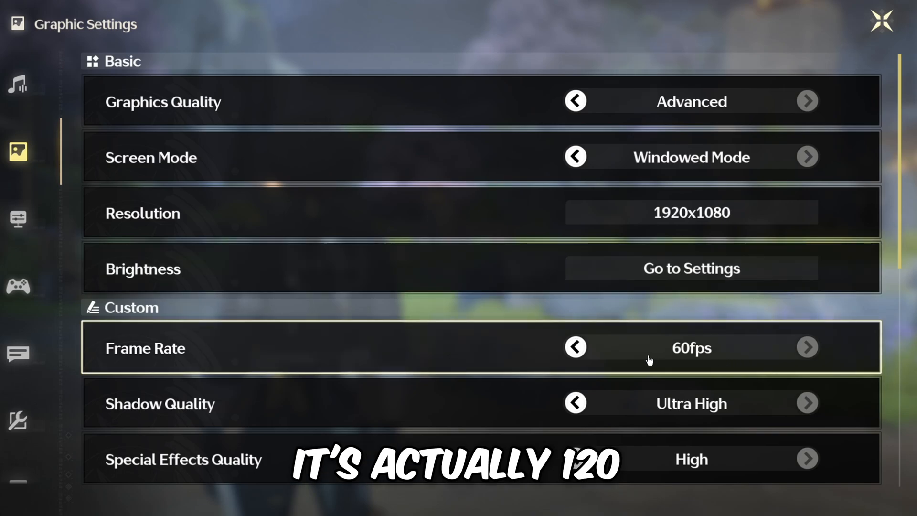